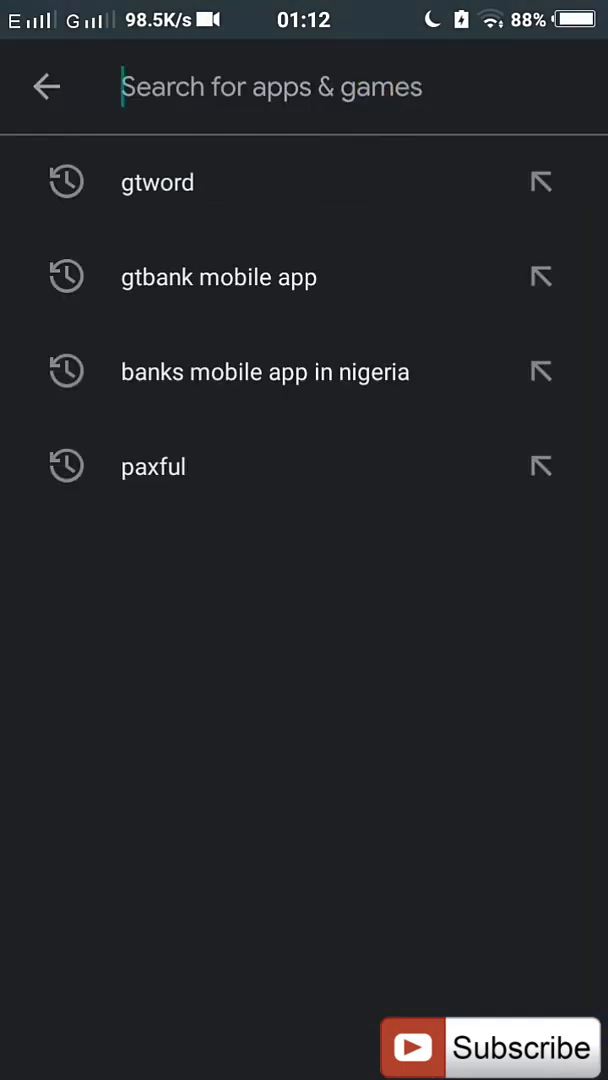
Search the Google Play Store for 'gtword'.
left_click(157, 182)
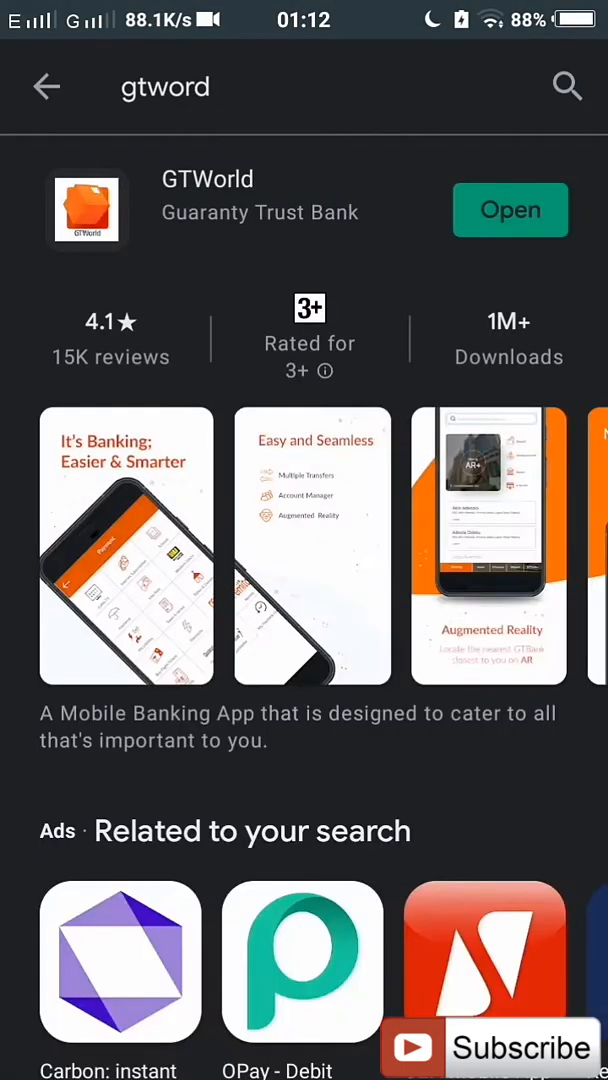
left_click(165, 87)
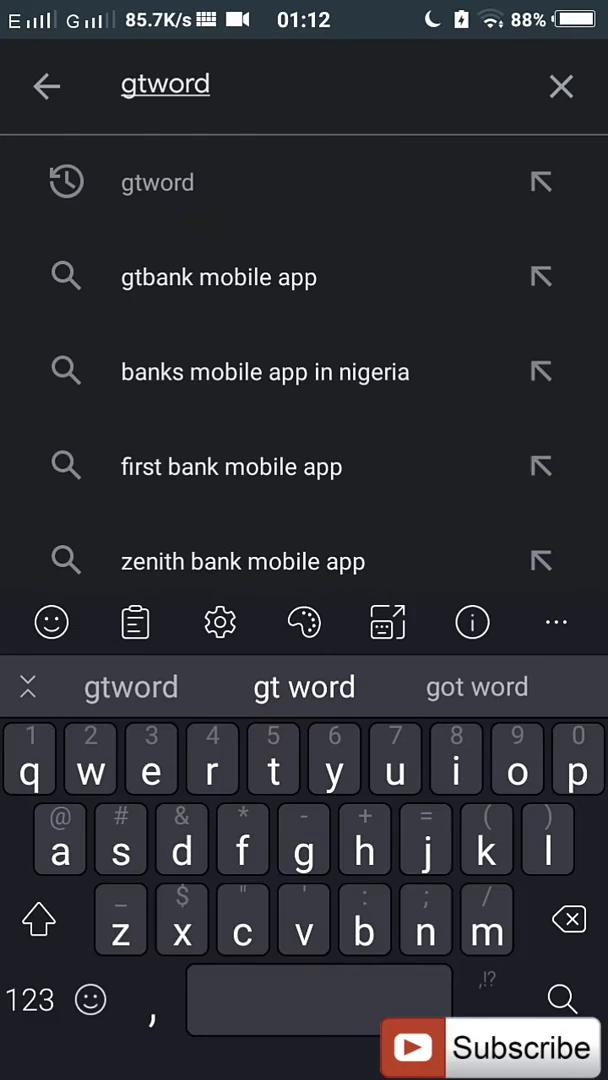
left_click(219, 277)
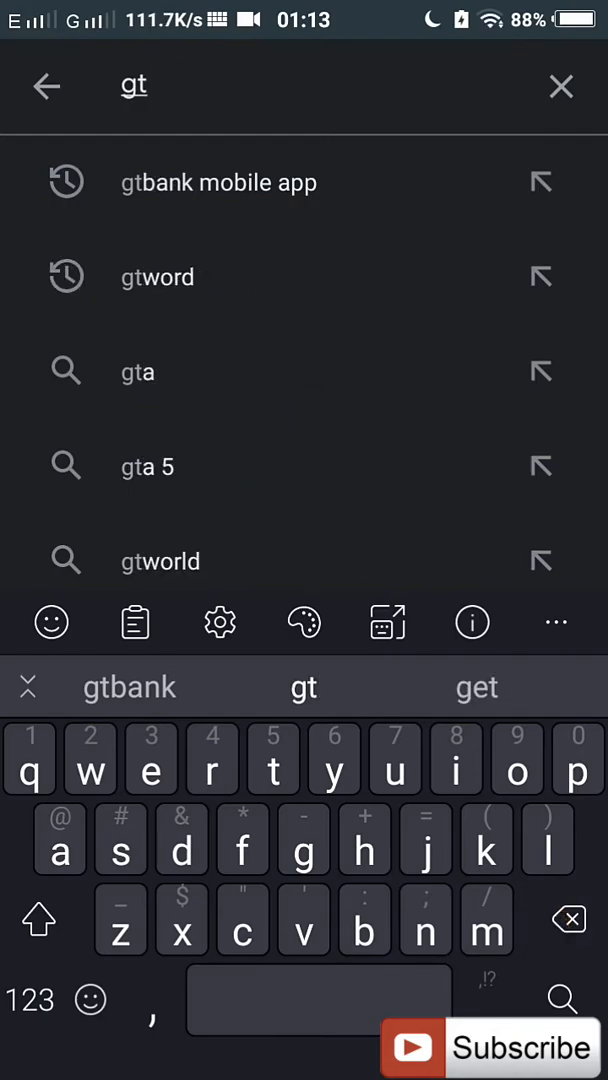
left_click(157, 277)
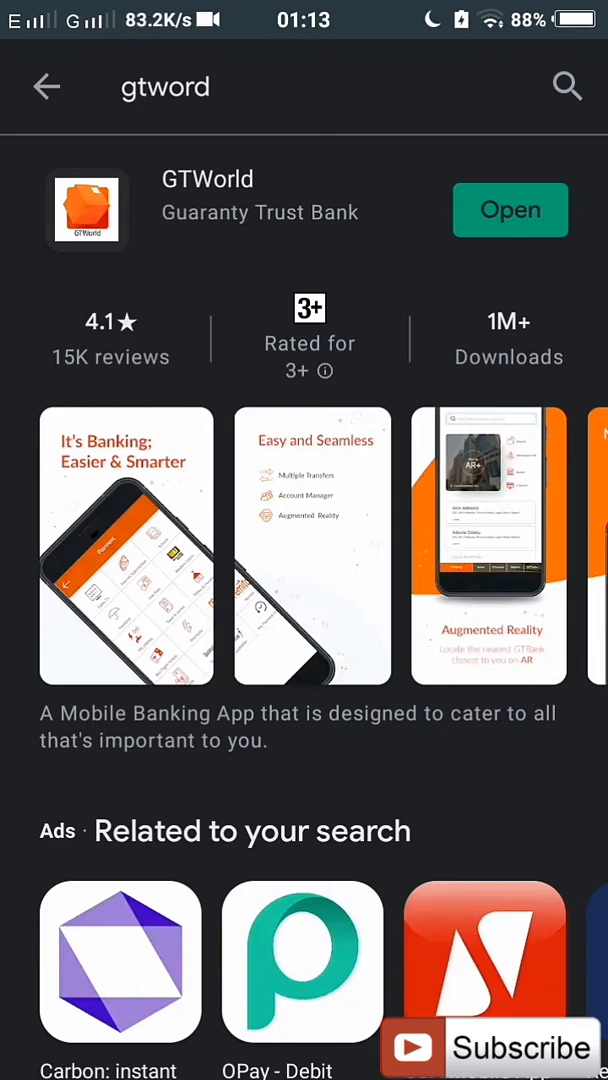
Scroll the results and open the installed GTWorld app by Guaranty Trust Bank.
scroll("down", 3)
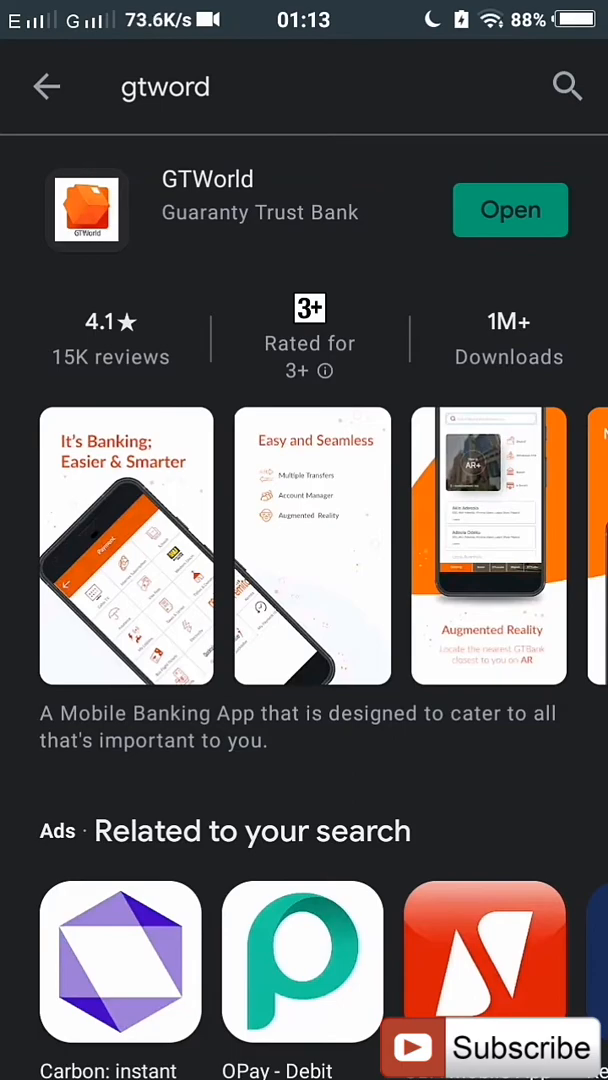
scroll("down", 3)
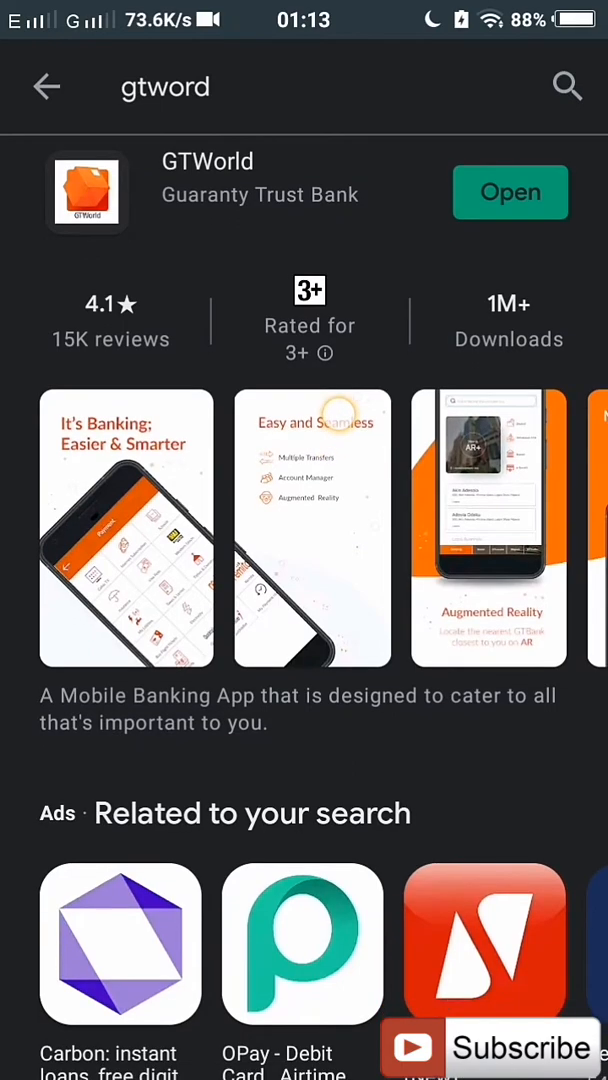
scroll("down", 3)
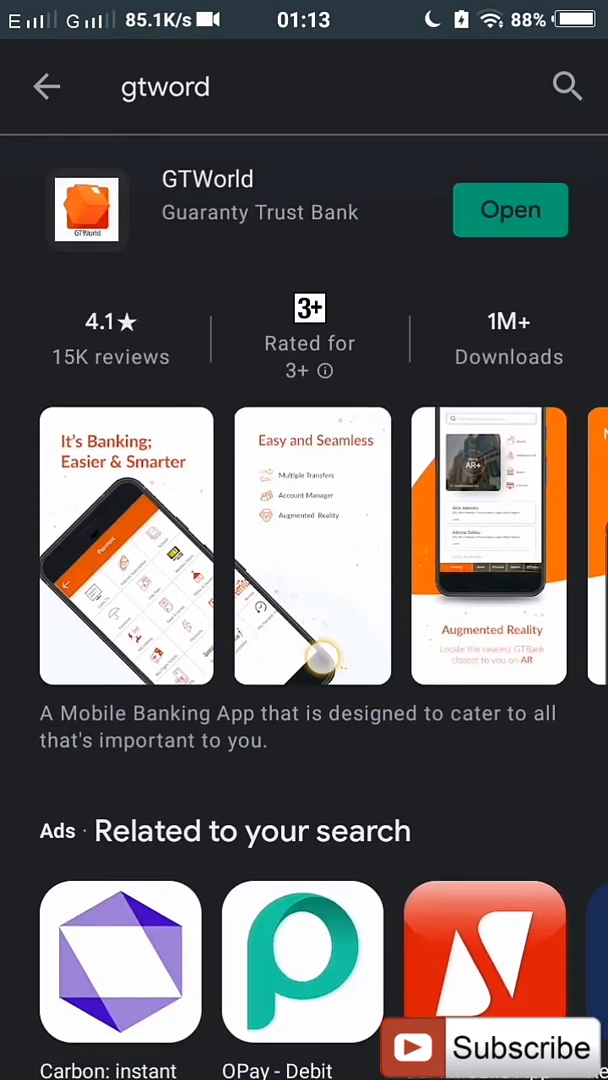
scroll("down", 3)
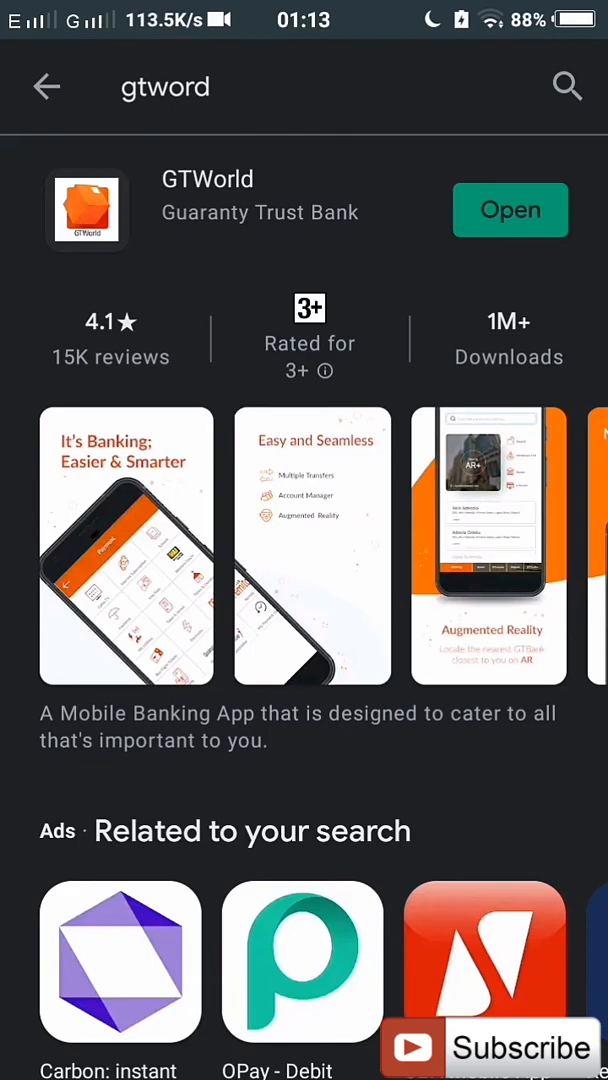
left_click(510, 210)
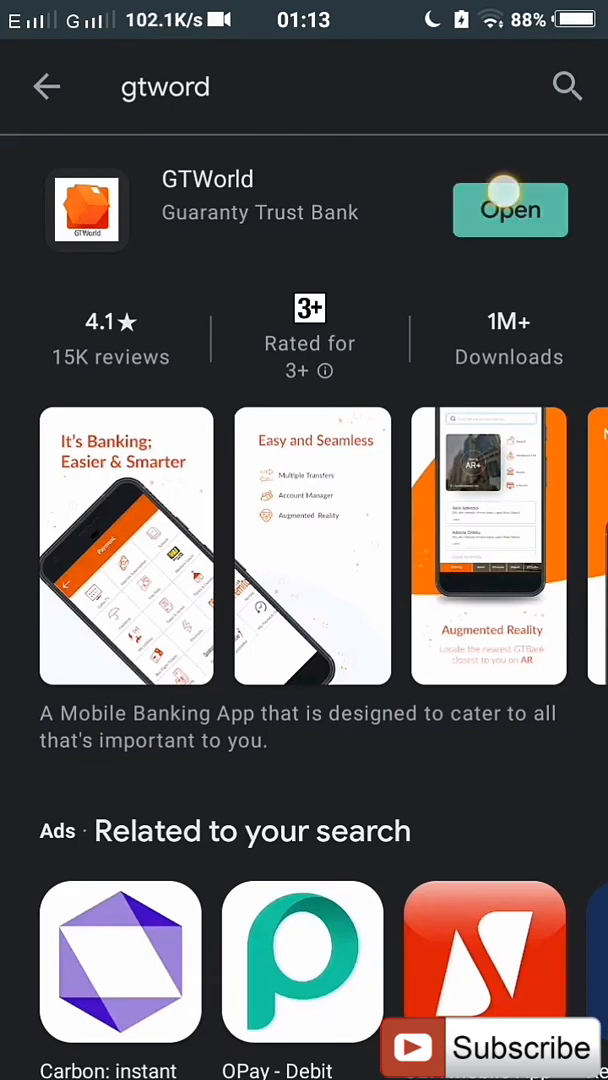
Launch GTWorld, go to the sign-in screen, and choose Sign Up.
left_click(510, 210)
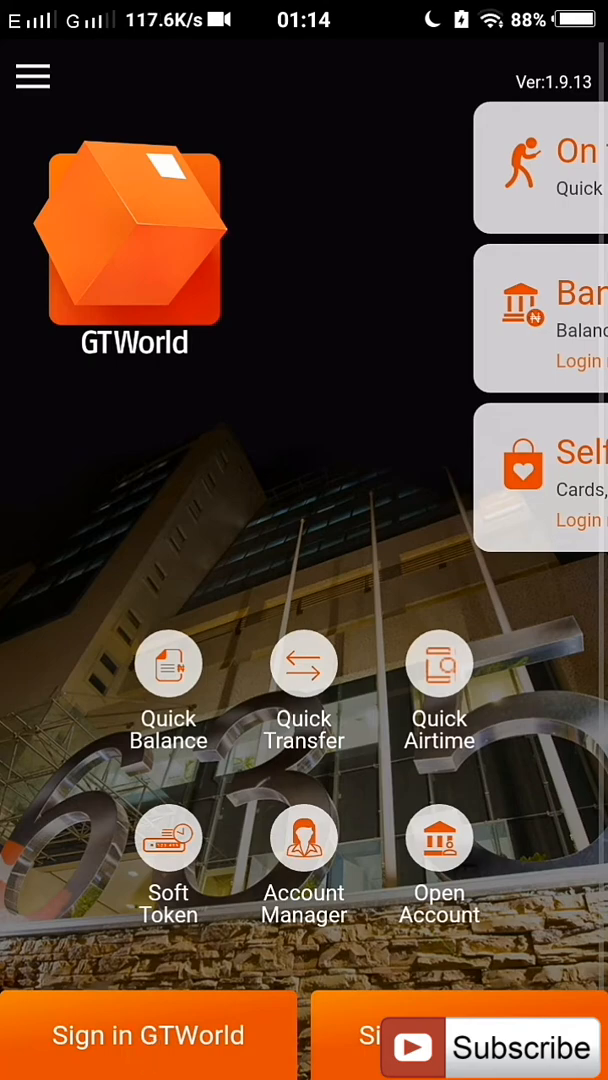
left_click(148, 1035)
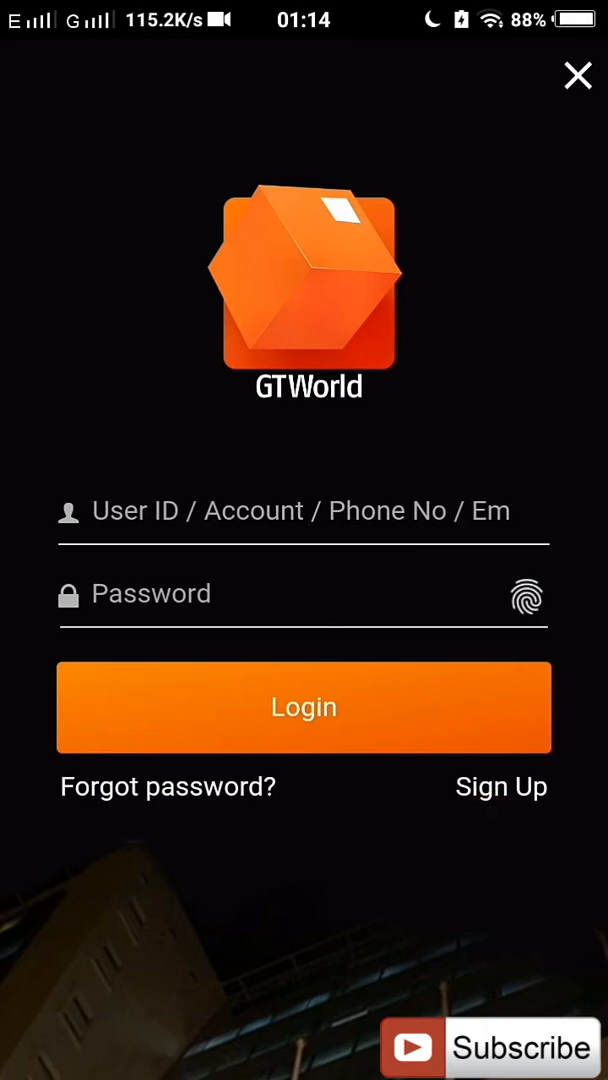
left_click(501, 786)
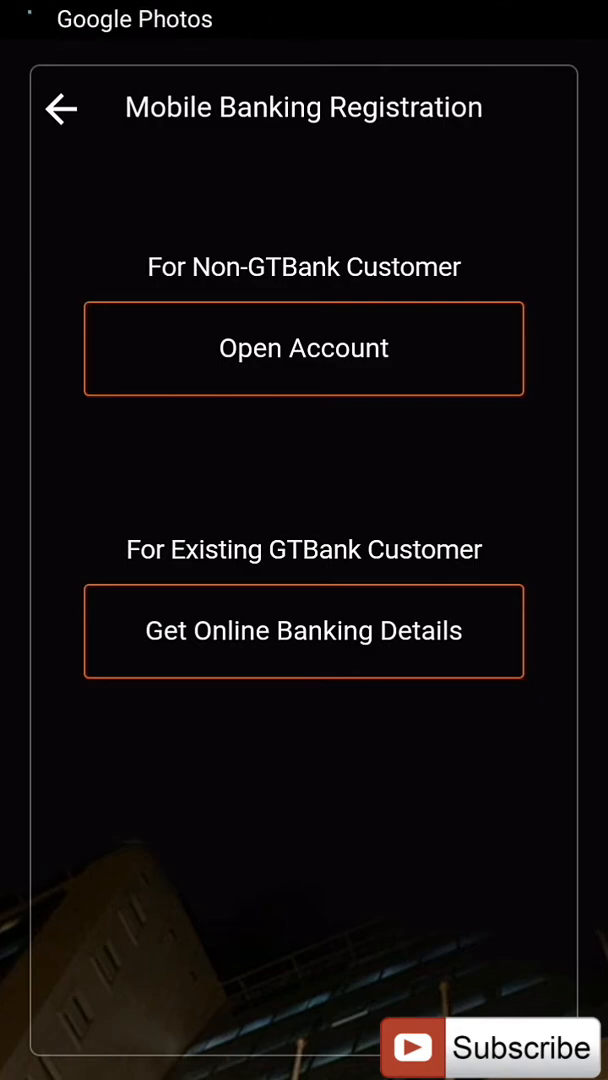
Choose Get Online Banking Details with the CARD option and select the Account Number field.
left_click(303, 630)
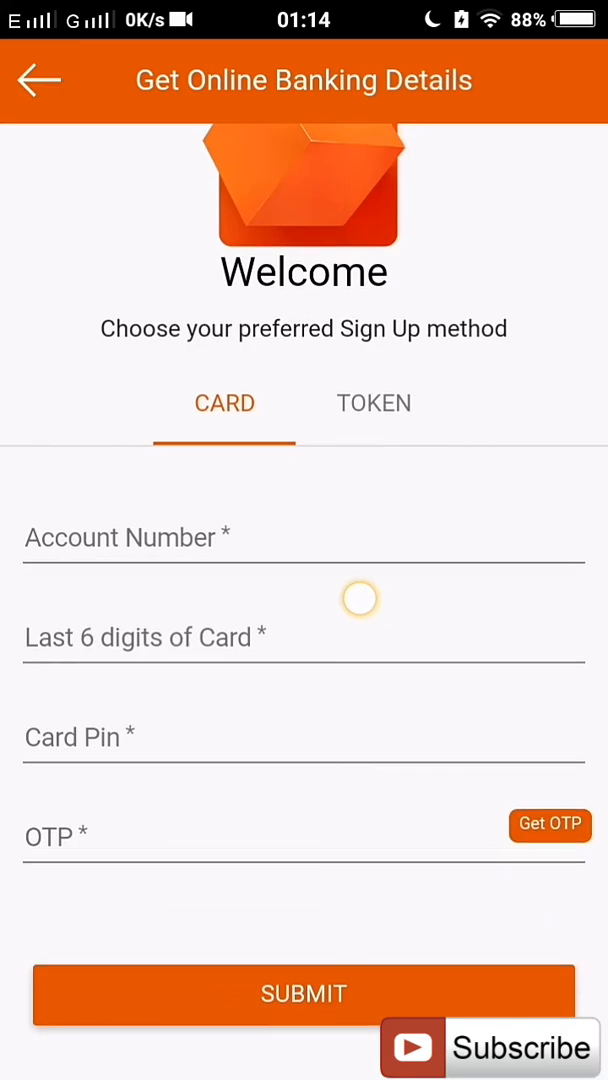
left_click(304, 994)
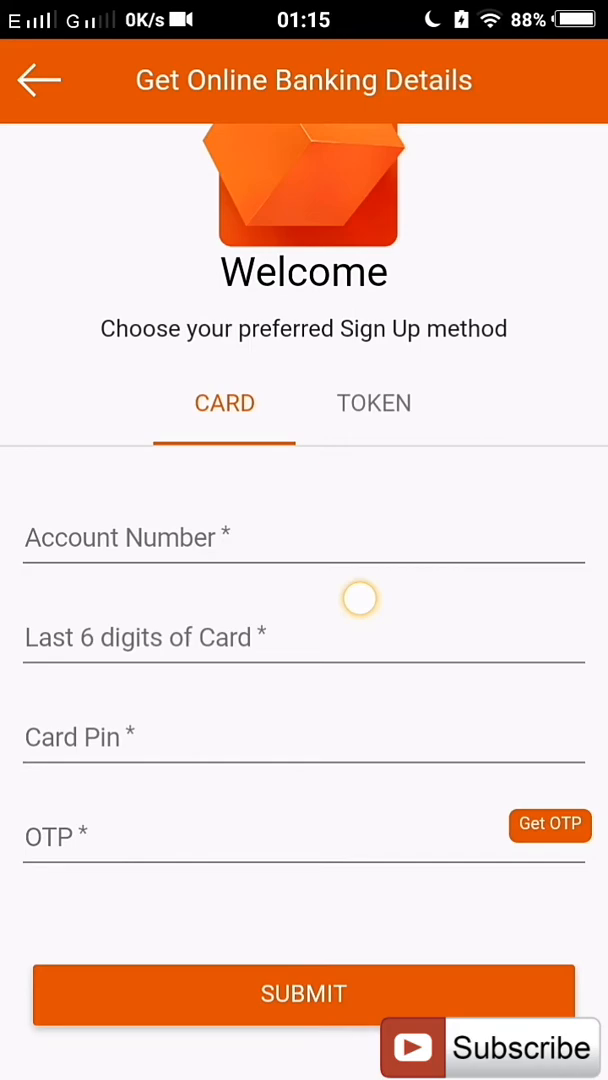
left_click(300, 537)
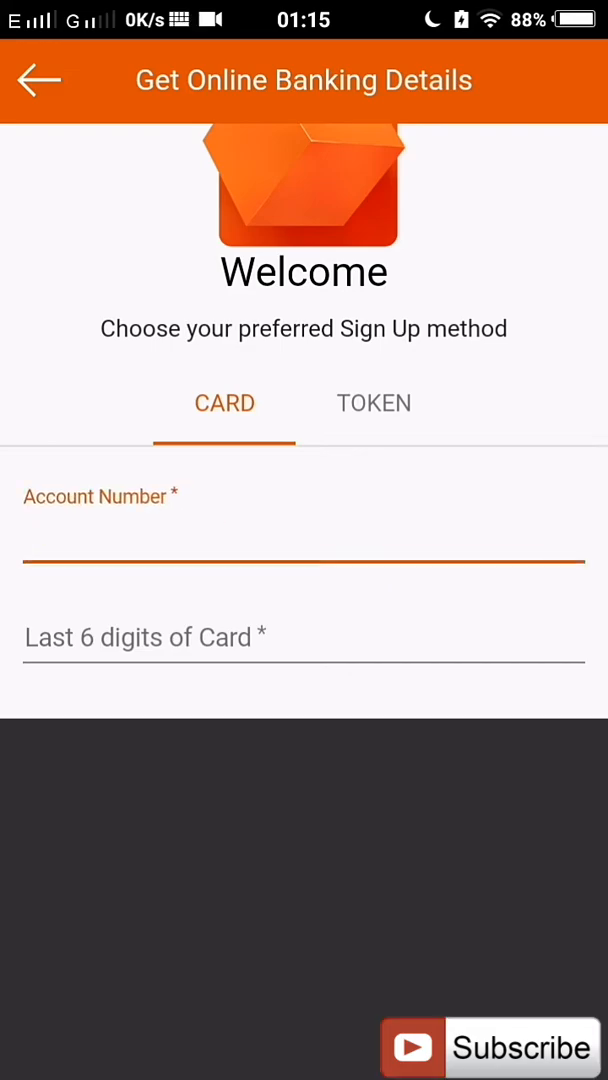
Enter the account number, the card's last six digits and the card PIN.
left_click(150, 560)
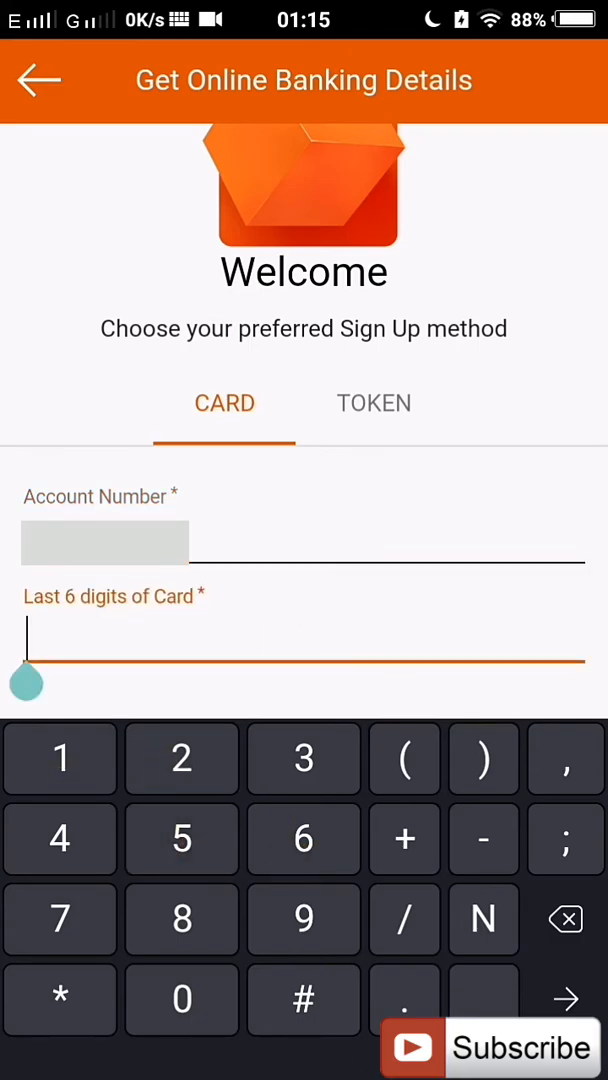
left_click(303, 838)
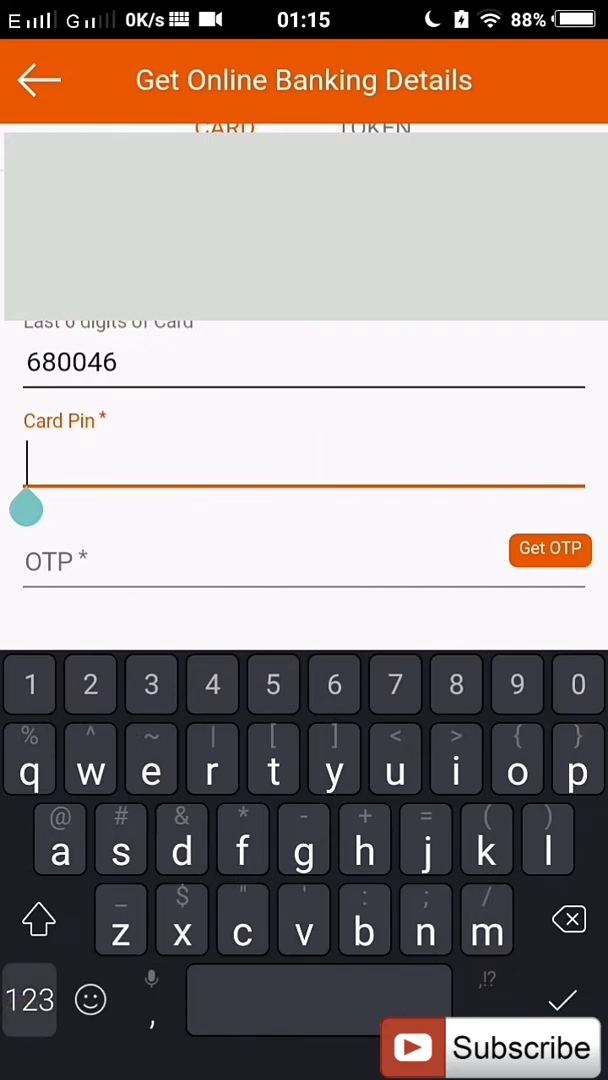
type("7")
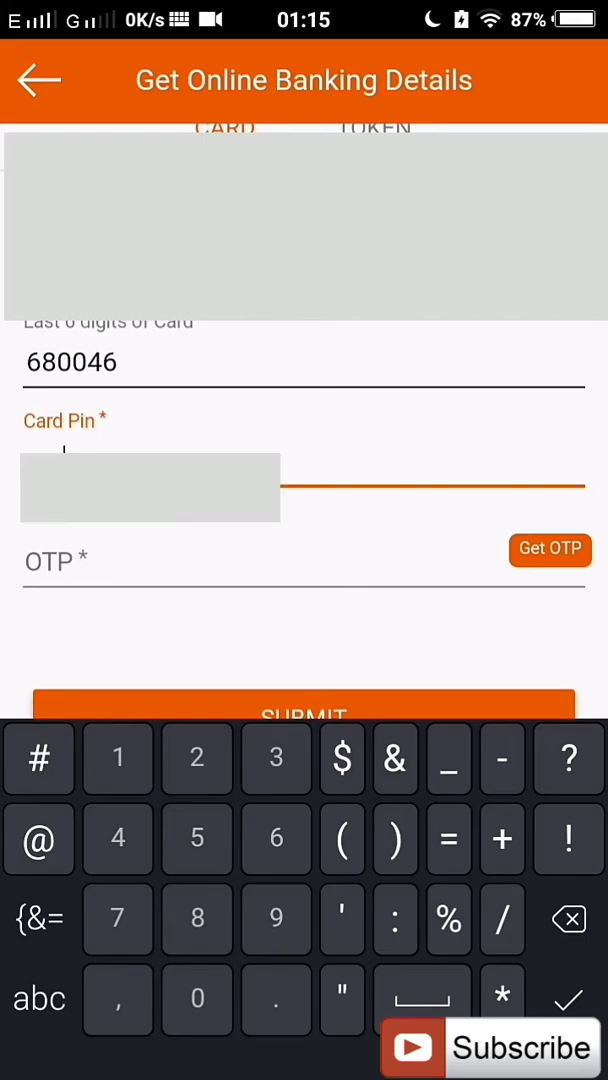
left_click(549, 548)
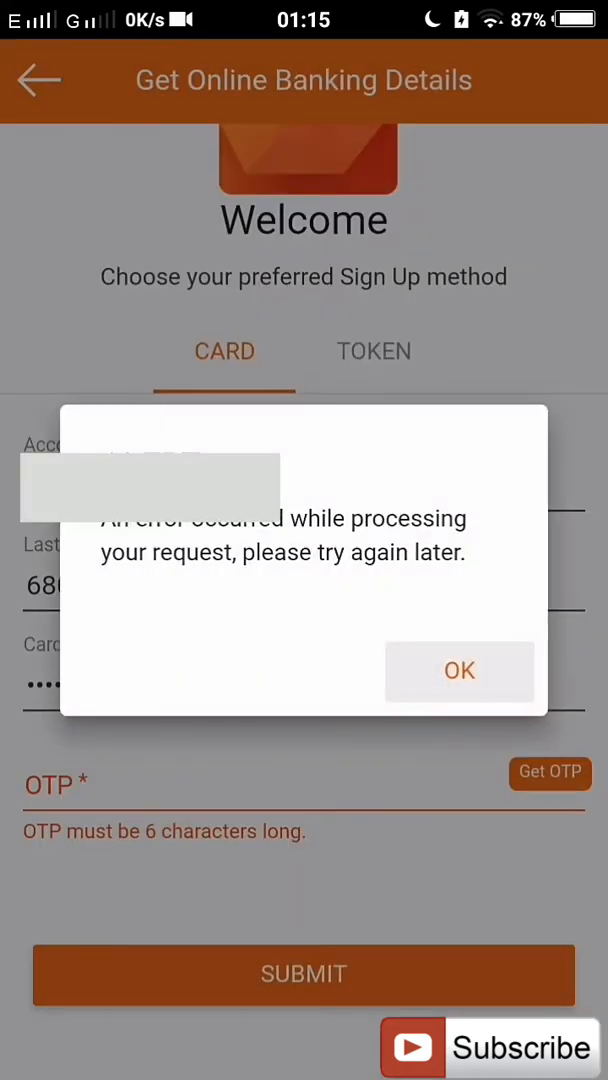
Dismiss the processing error alerts and request a new OTP.
left_click(459, 670)
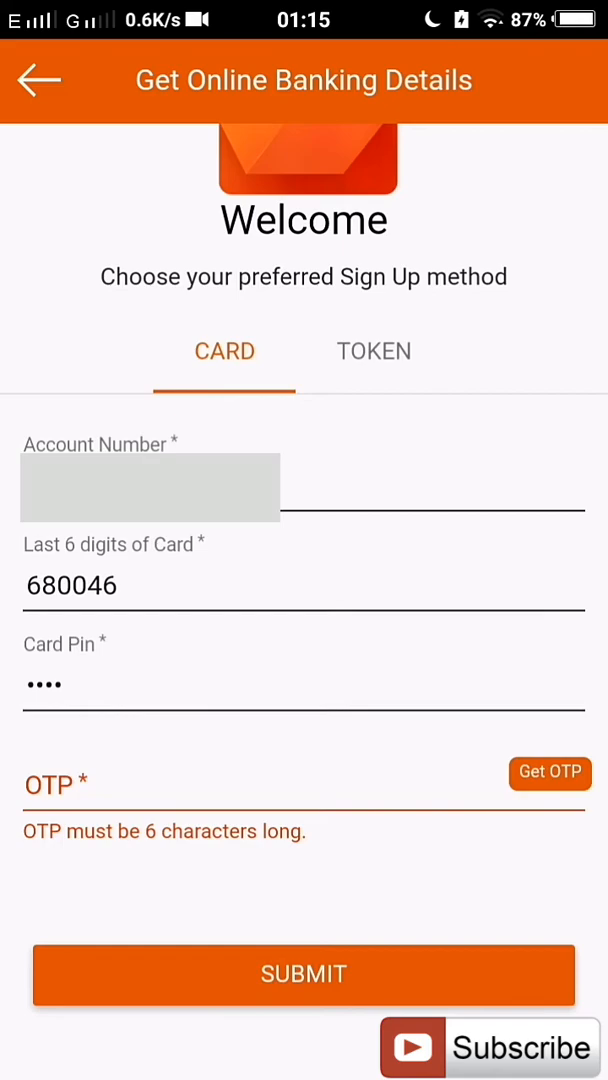
left_click(549, 773)
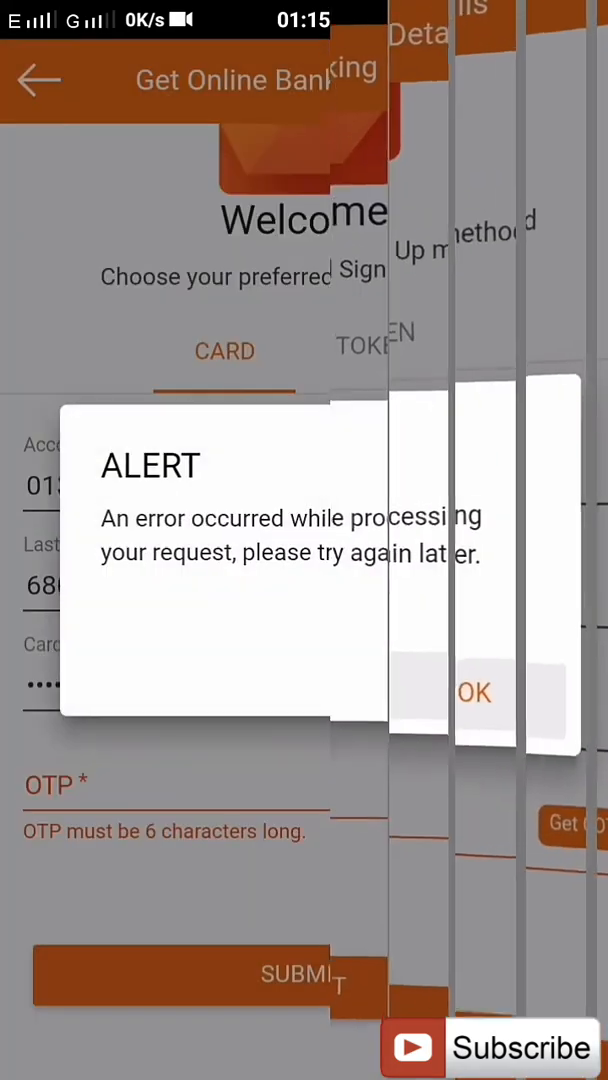
left_click(474, 692)
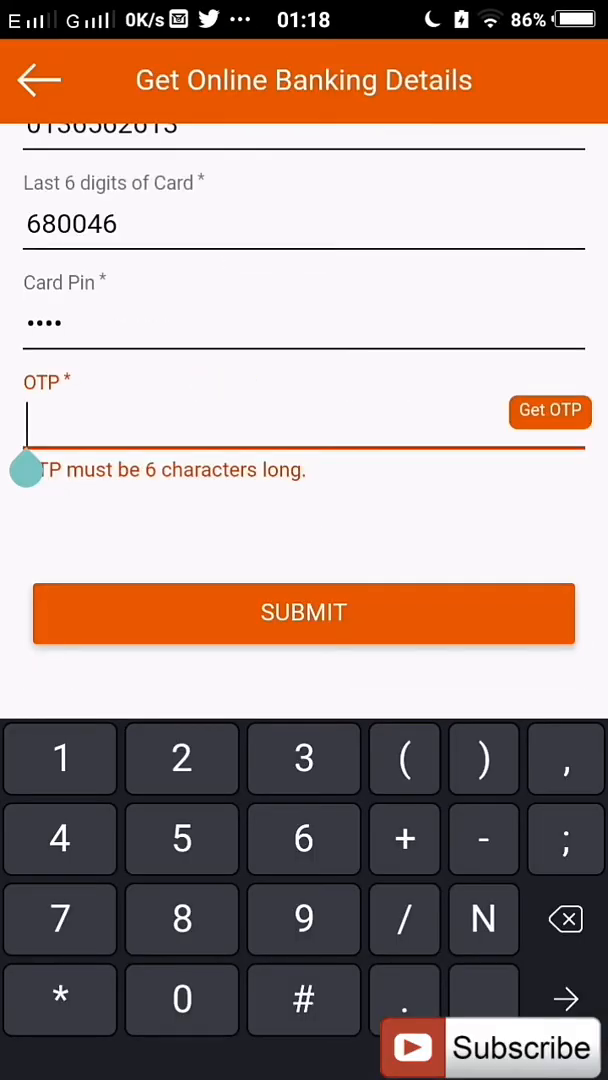
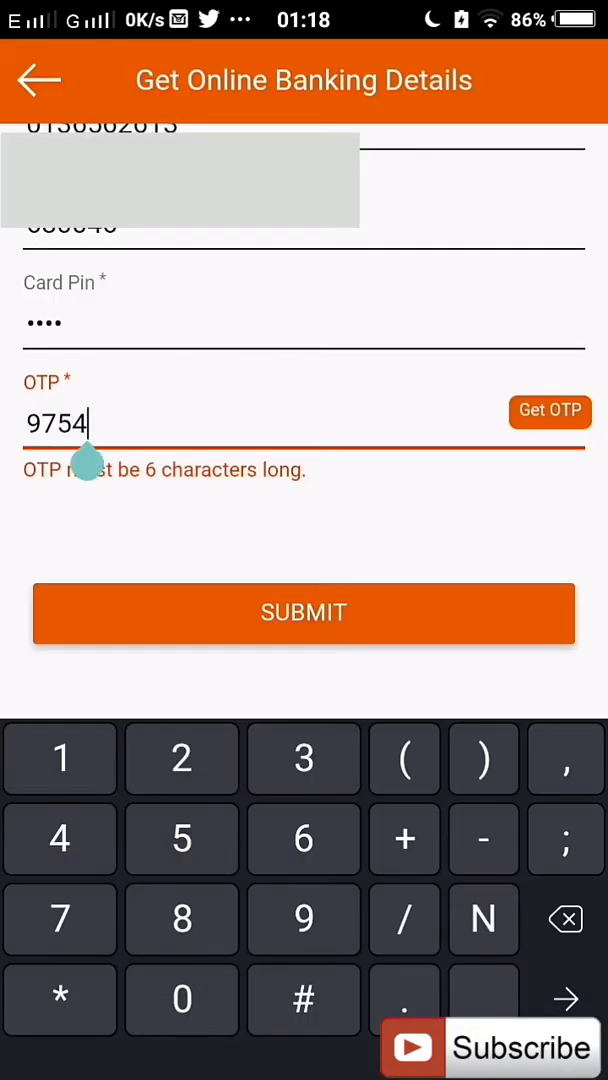
left_click(304, 613)
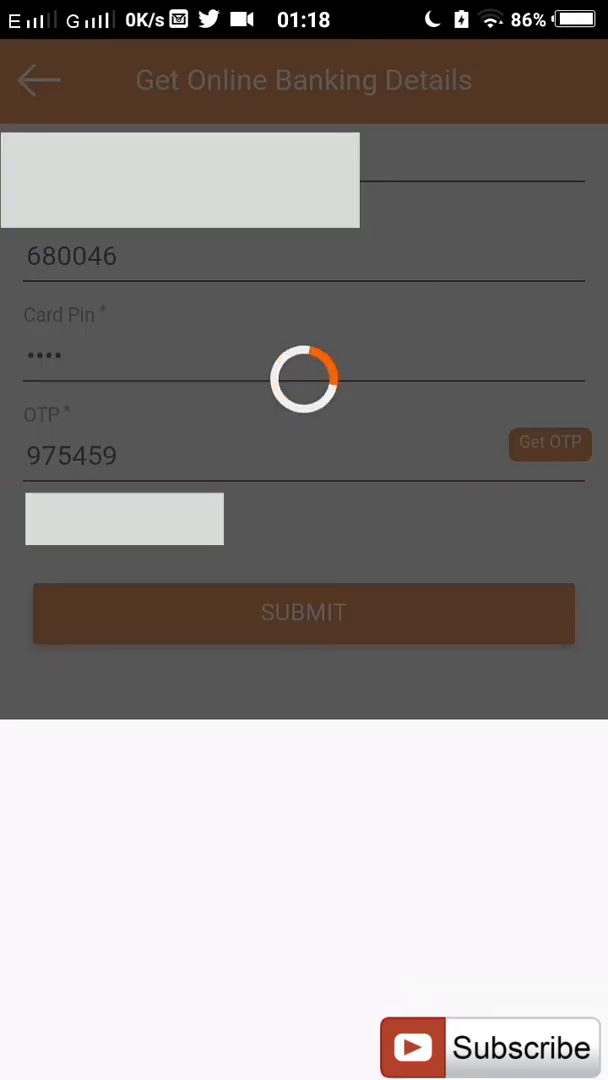
left_click(304, 613)
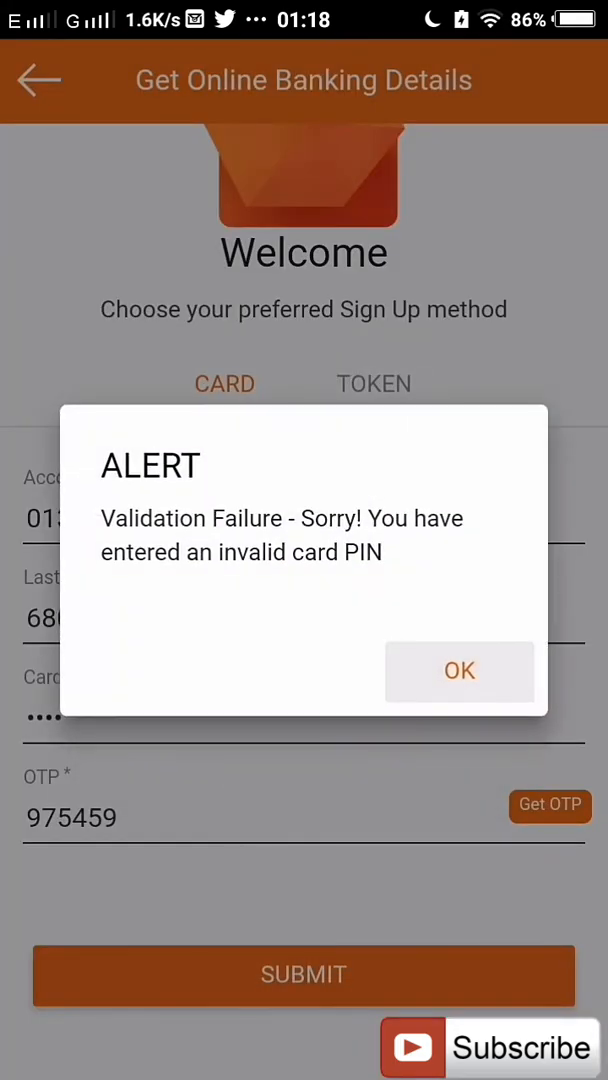
left_click(459, 671)
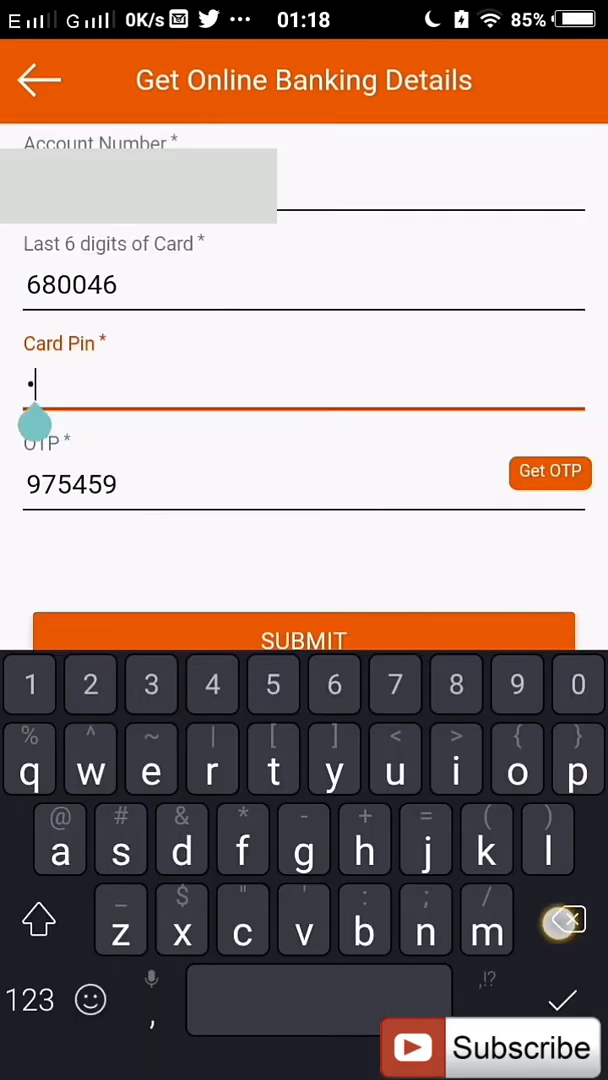
Re-enter the 4-digit card PIN and resubmit the sign-up form.
type("3")
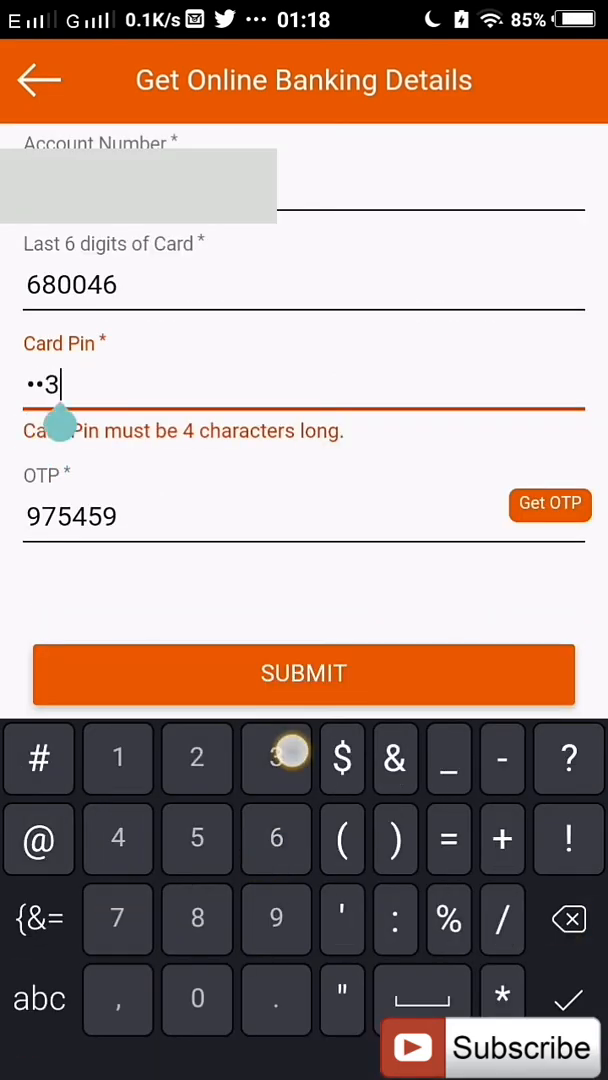
left_click(304, 674)
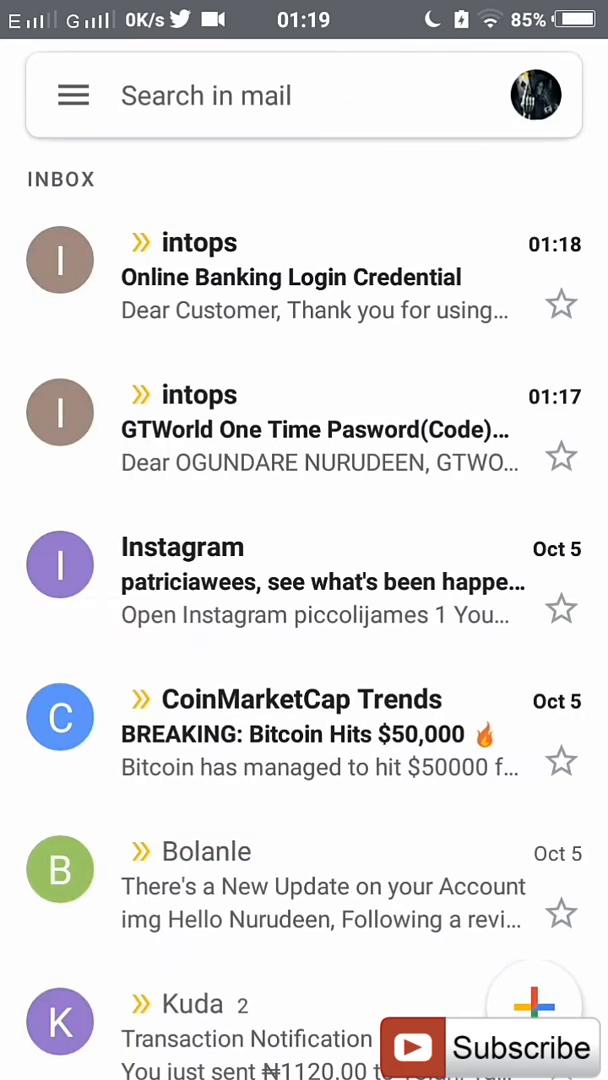
Open the Online Banking Login Credential email and copy the user ID.
left_click(300, 277)
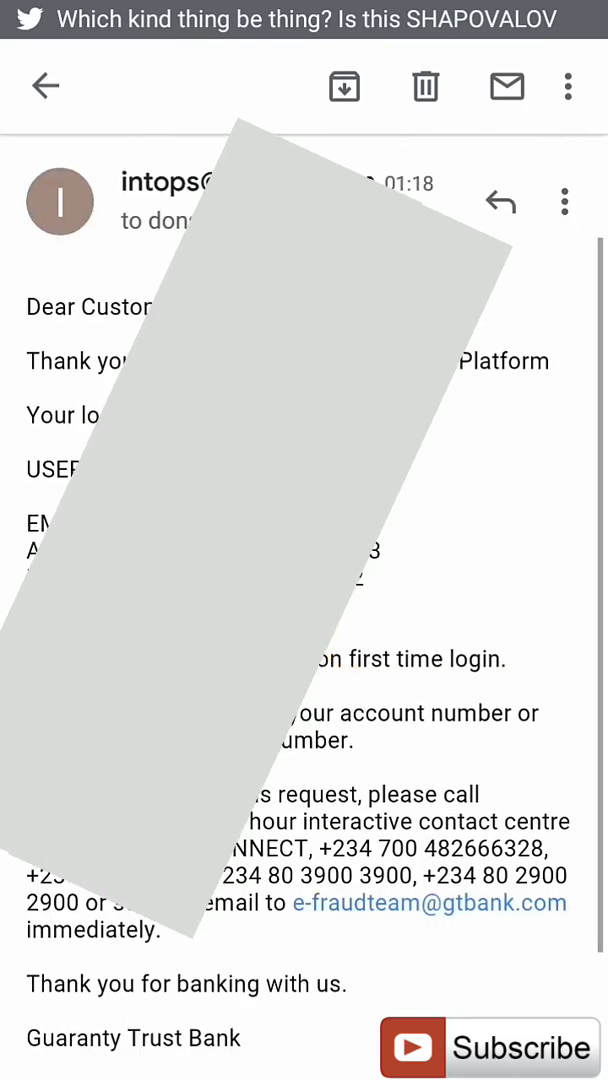
scroll("down", 3)
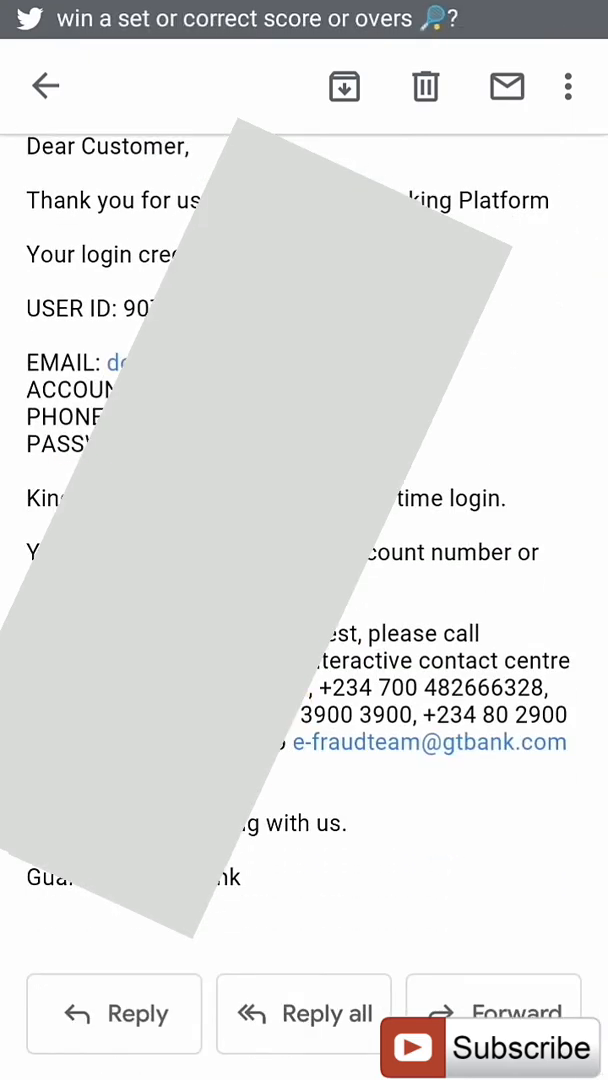
scroll("down", 3)
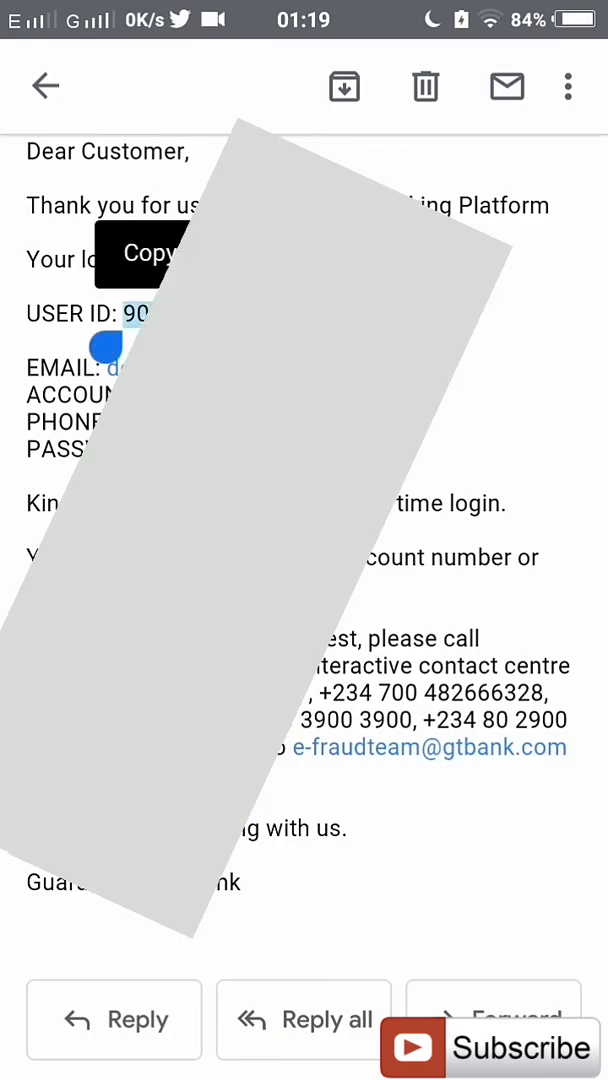
left_click(143, 253)
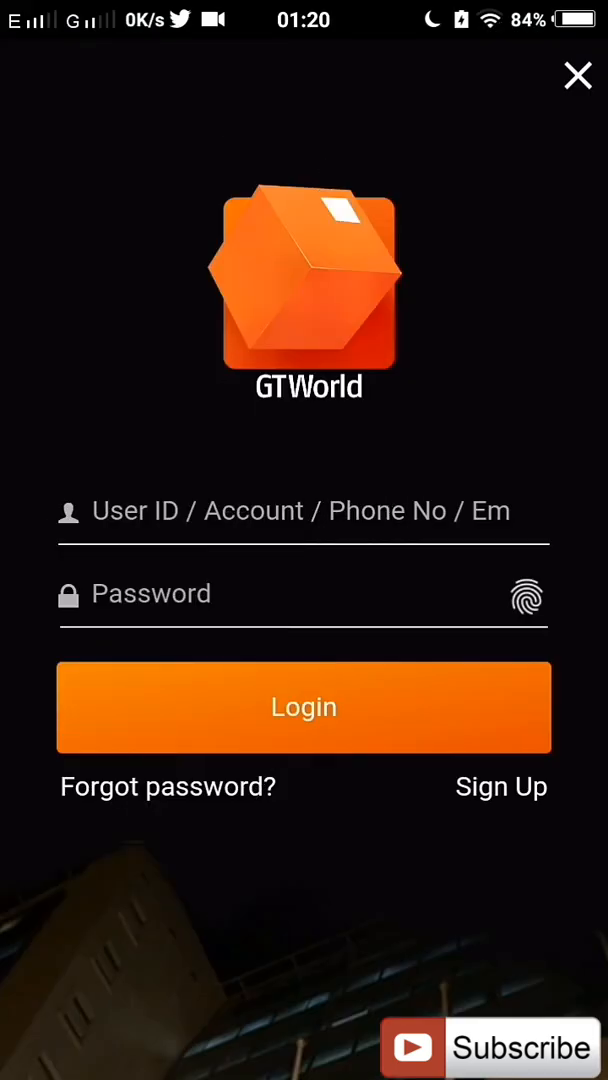
Select the User ID field on the GTWorld login screen.
left_click(300, 511)
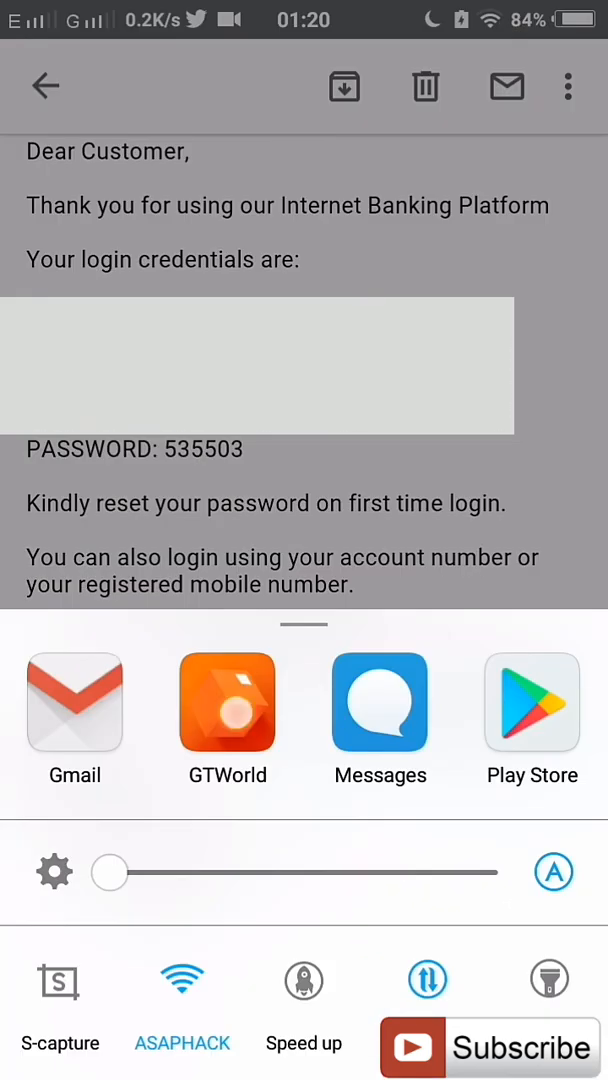
Switch back to GTWorld from the recent apps panel.
left_click(227, 703)
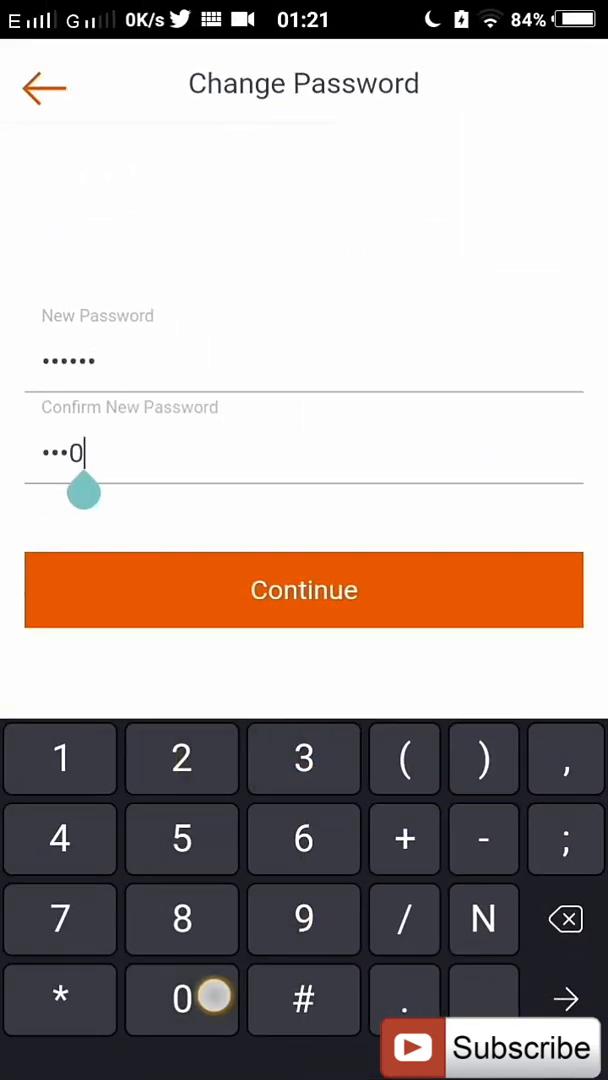
Submit the new GTWorld password and acknowledge the successful change alert.
left_click(304, 590)
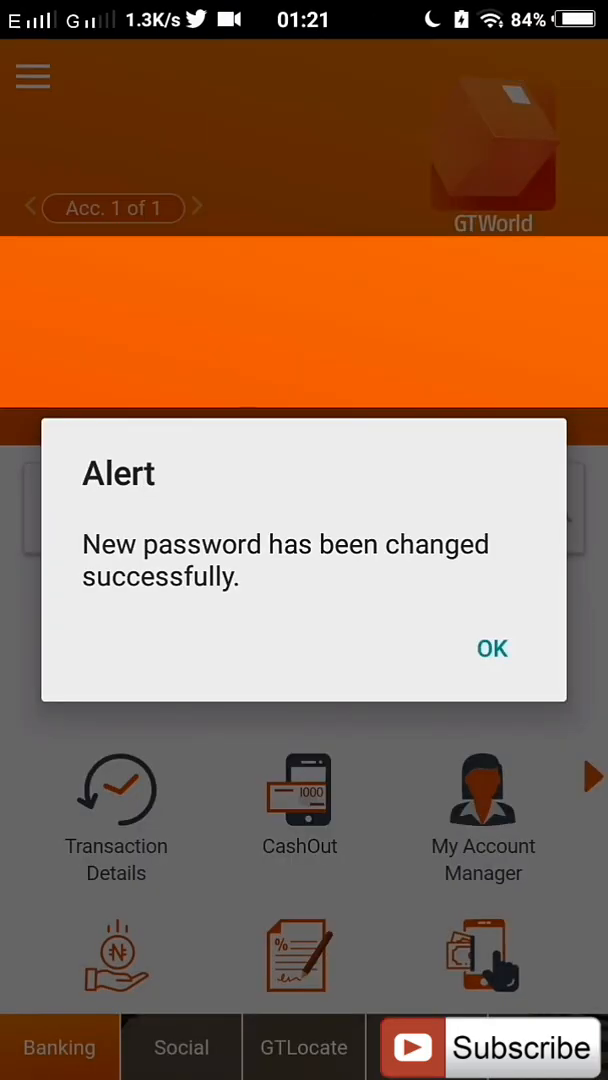
left_click(491, 648)
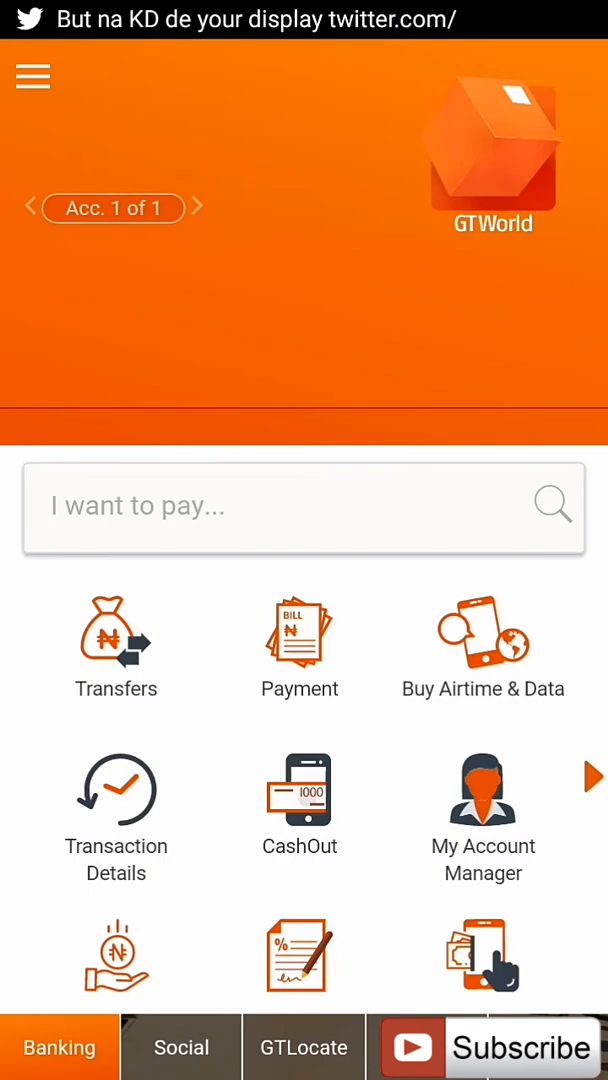